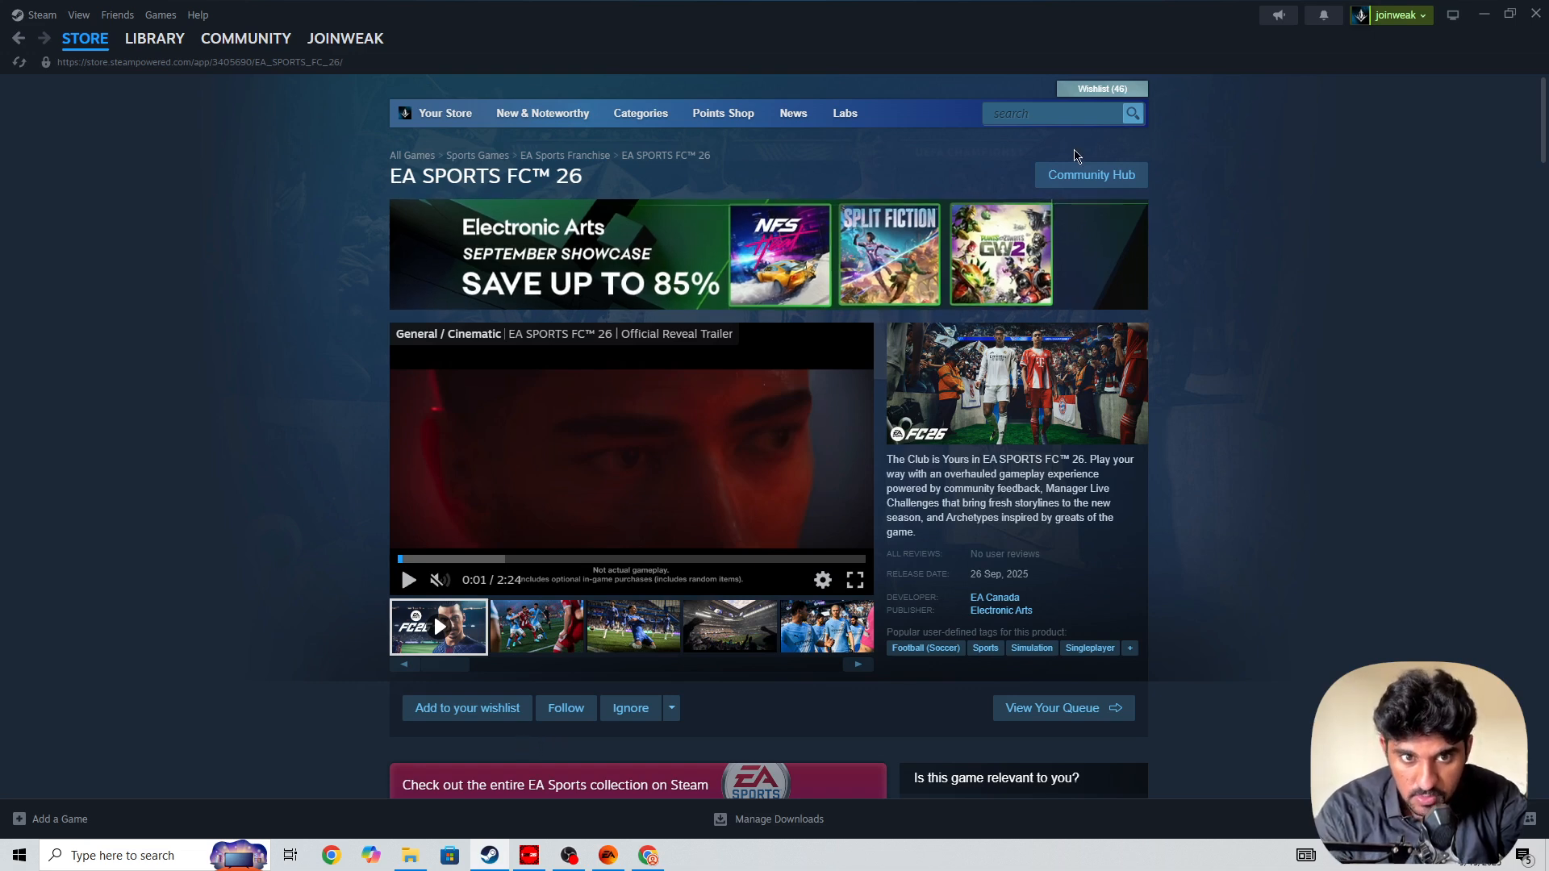
# Step: Search the Steam store for "ea a" to bring up the EA Play suggestion
pyautogui.click(1052, 113)
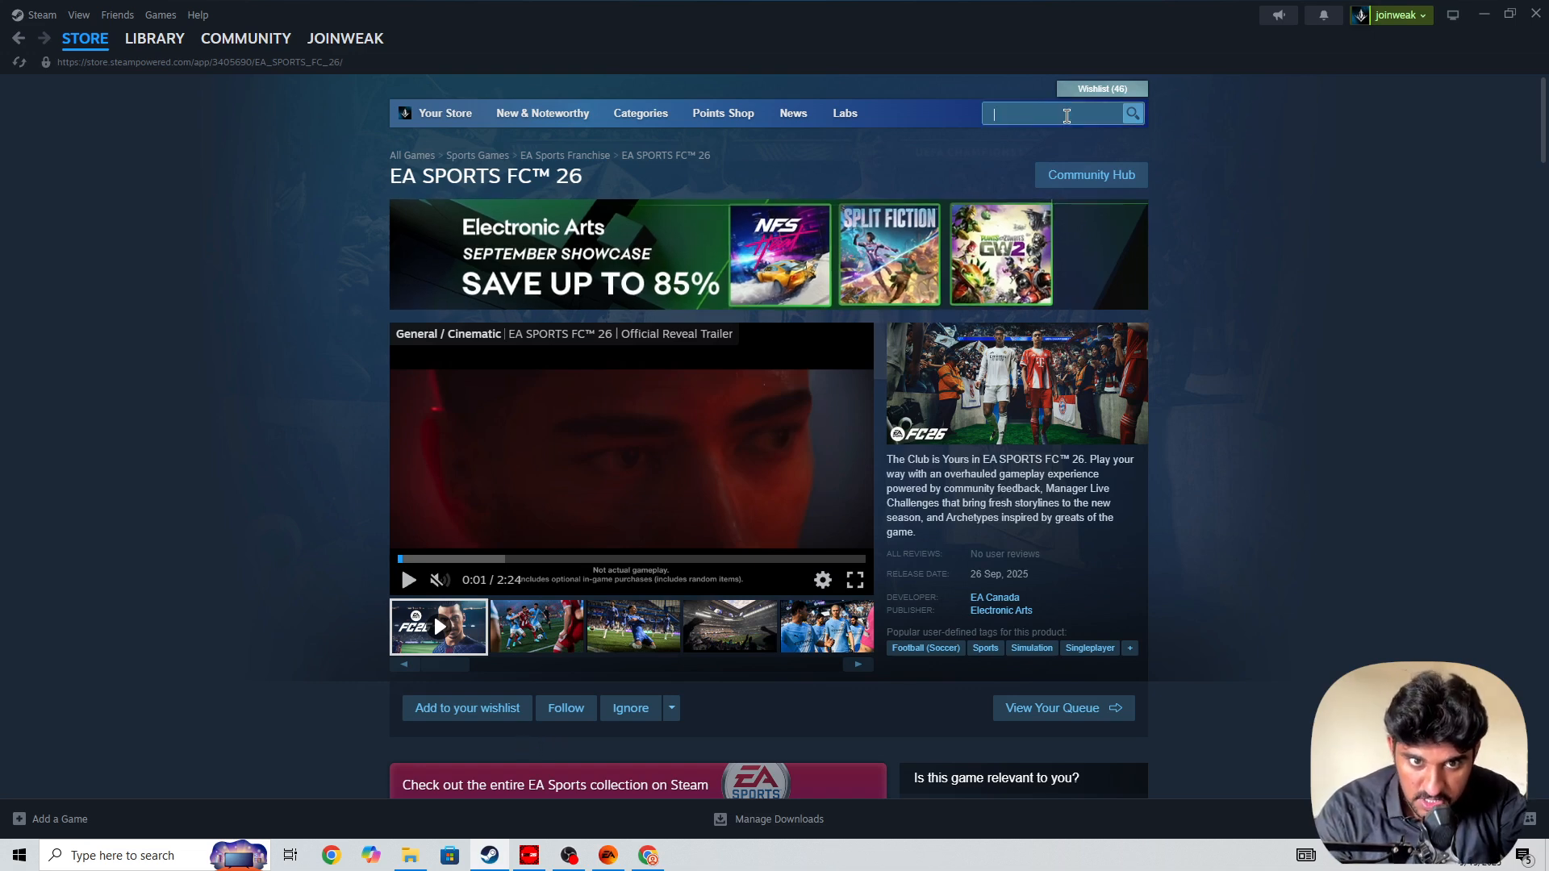
pyautogui.write('ea a')
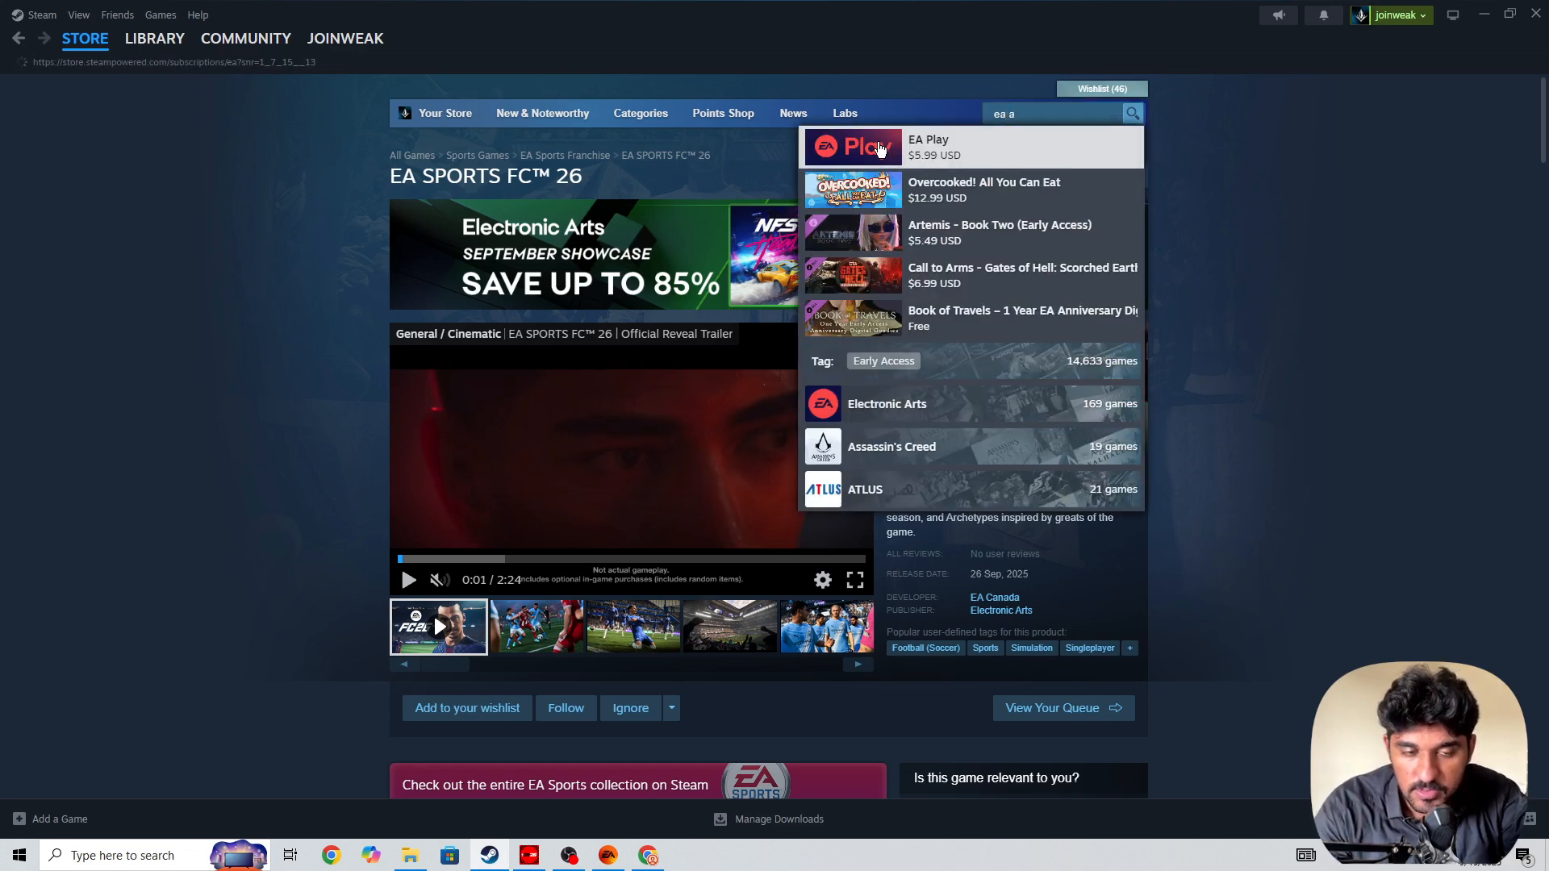
# Step: Open the EA Play page and browse its Play List and member benefits
pyautogui.click(928, 146)
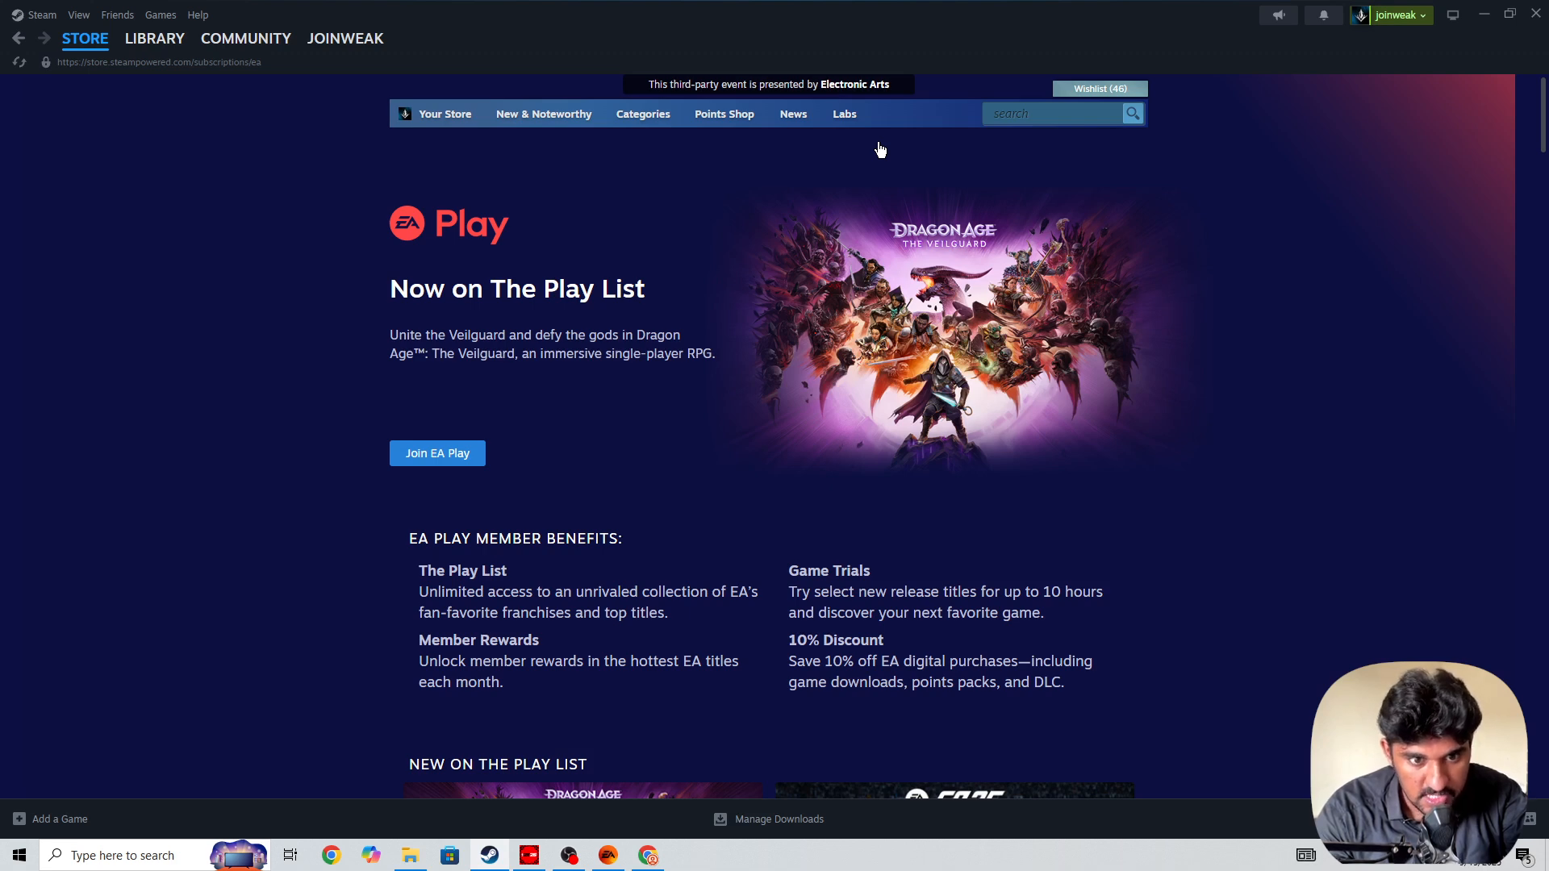
pyautogui.moveTo(380, 277); pyautogui.dragTo(718, 353)
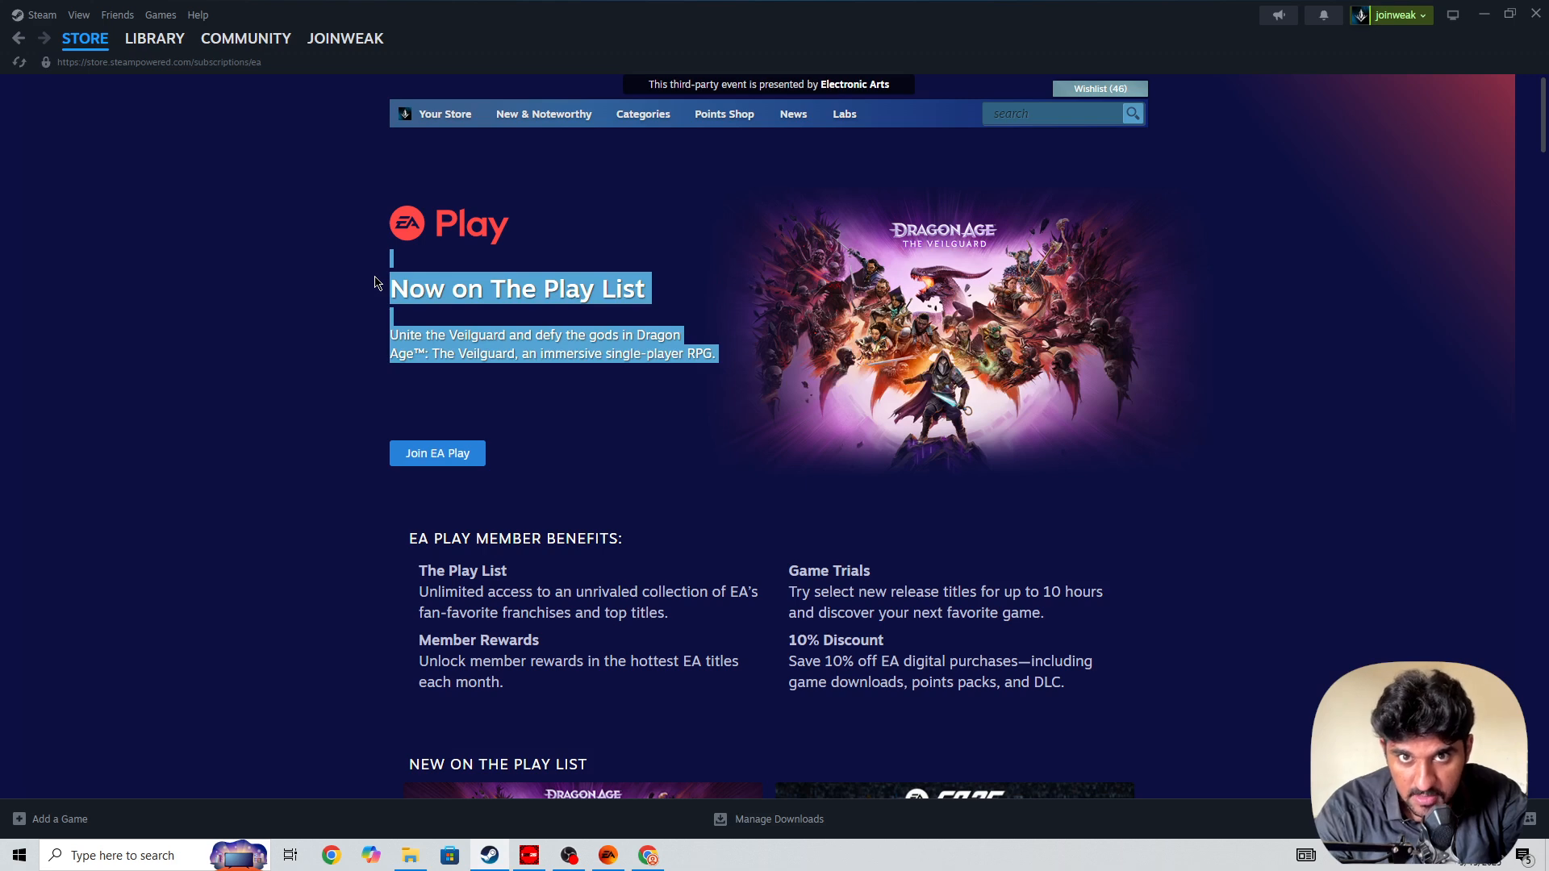
pyautogui.scroll(-3)
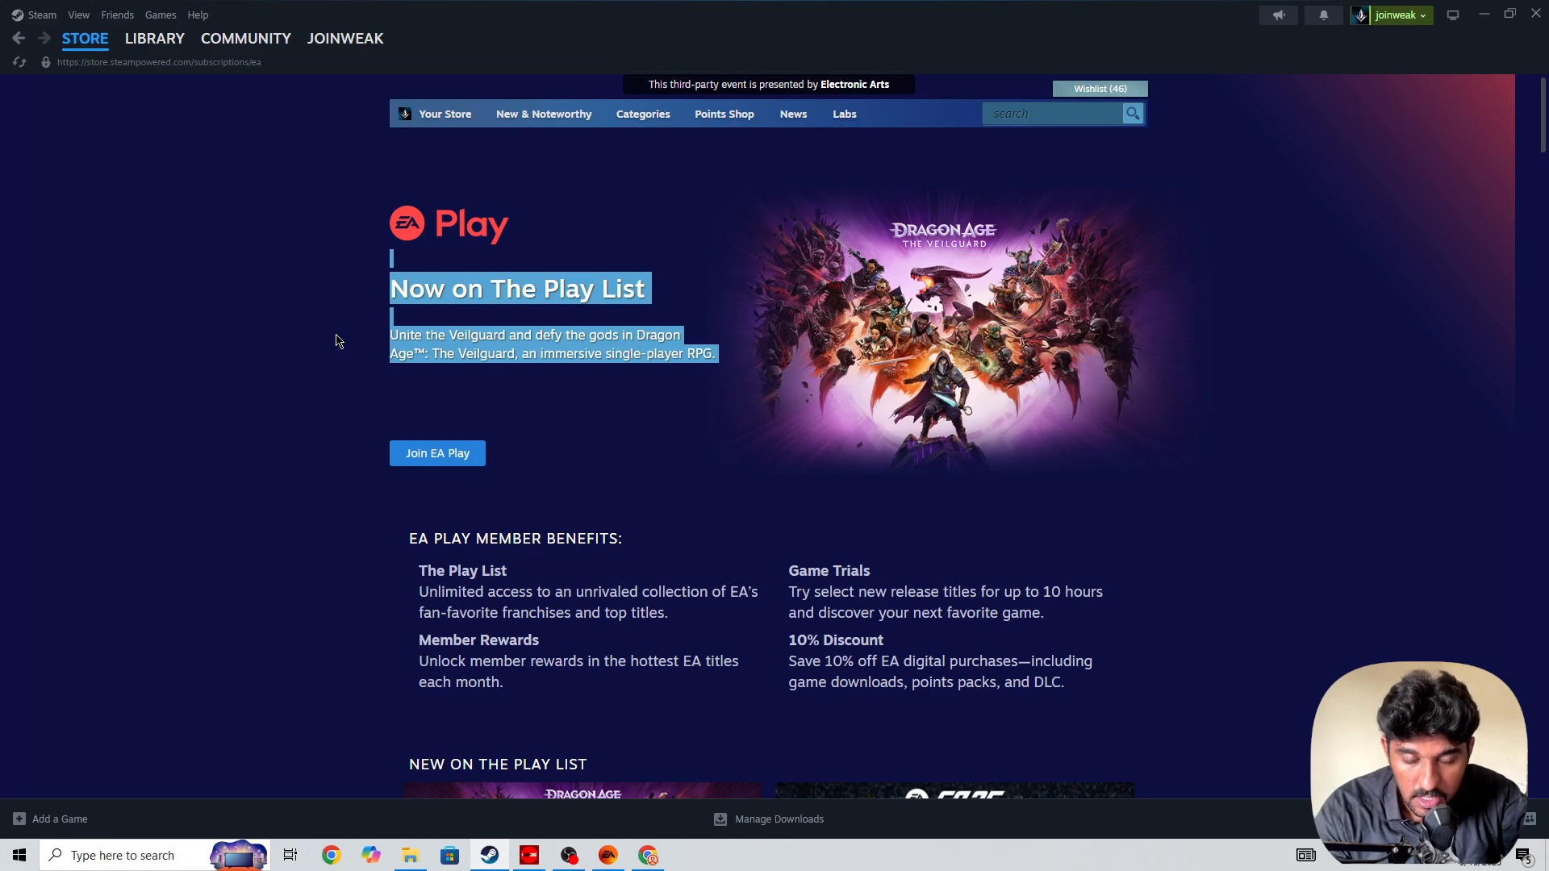
pyautogui.scroll(-3)
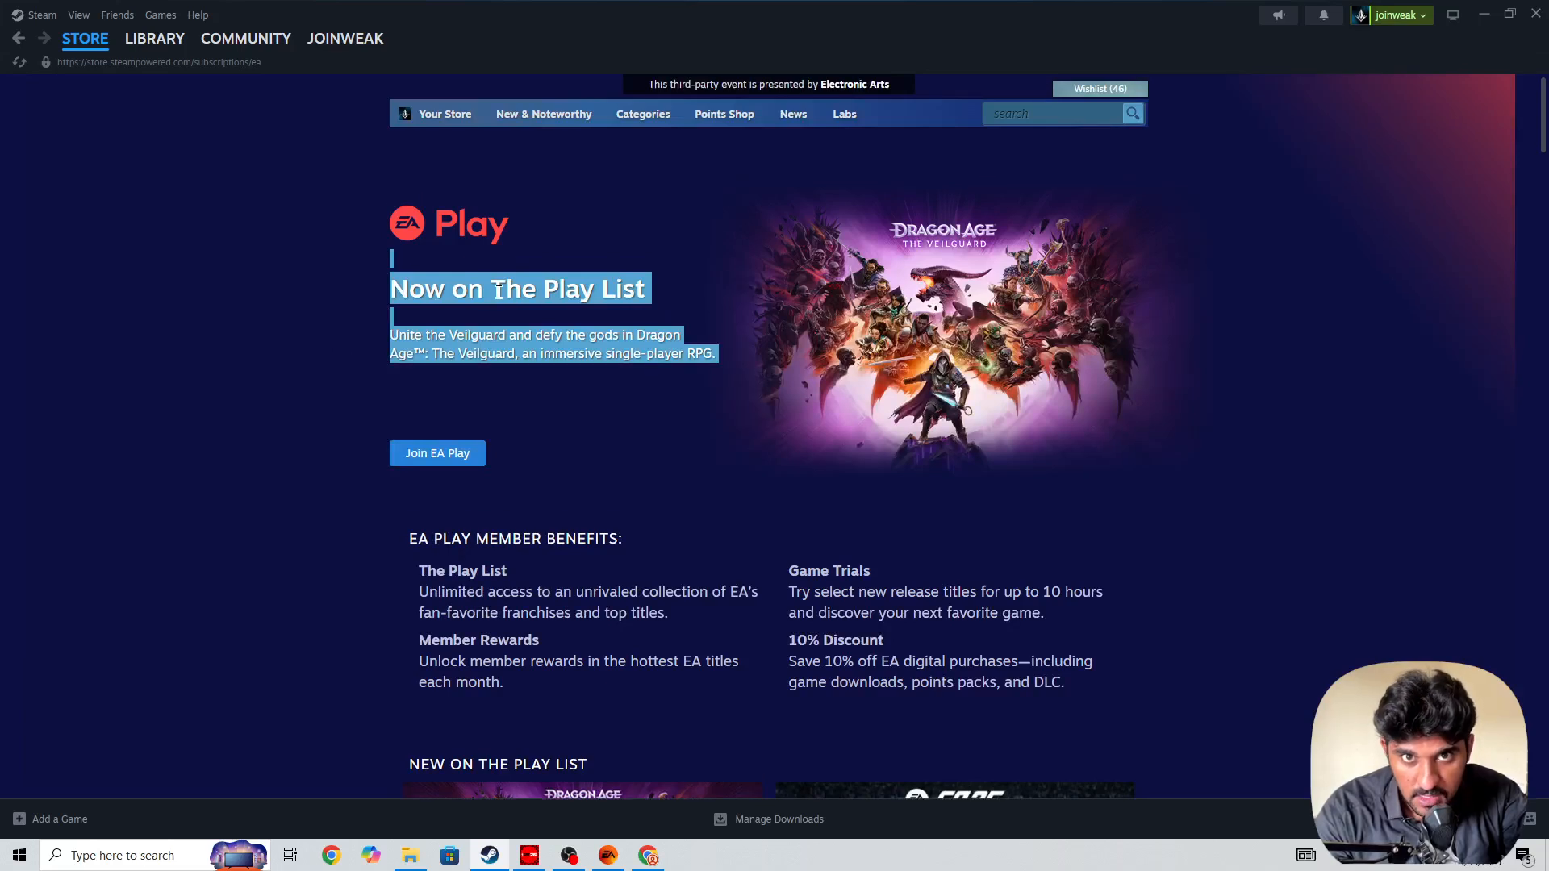
pyautogui.click(584, 247)
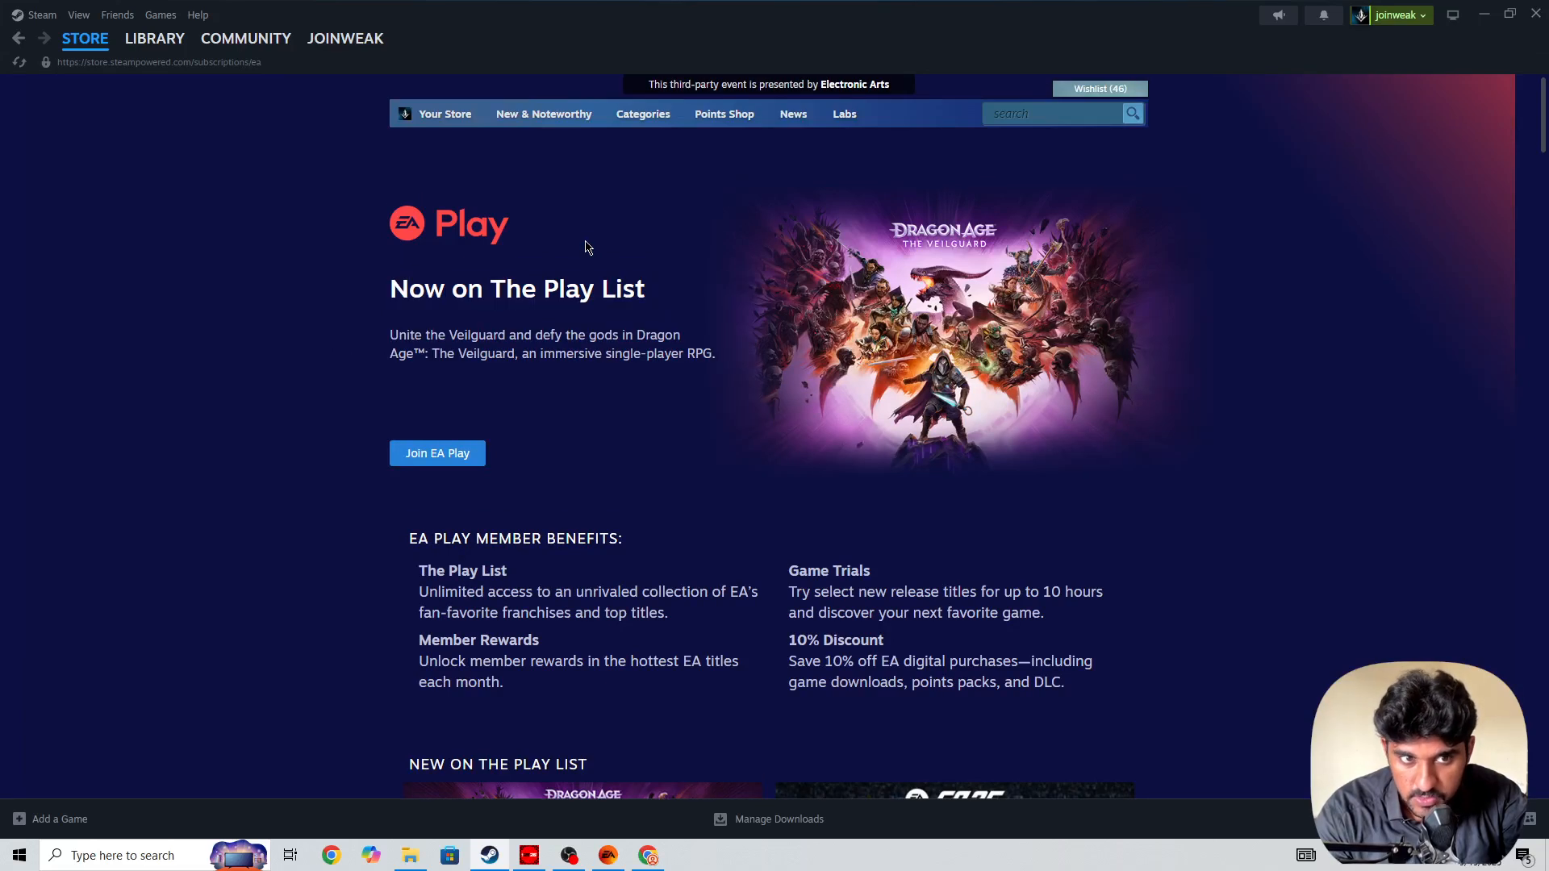
pyautogui.moveTo(413, 242)
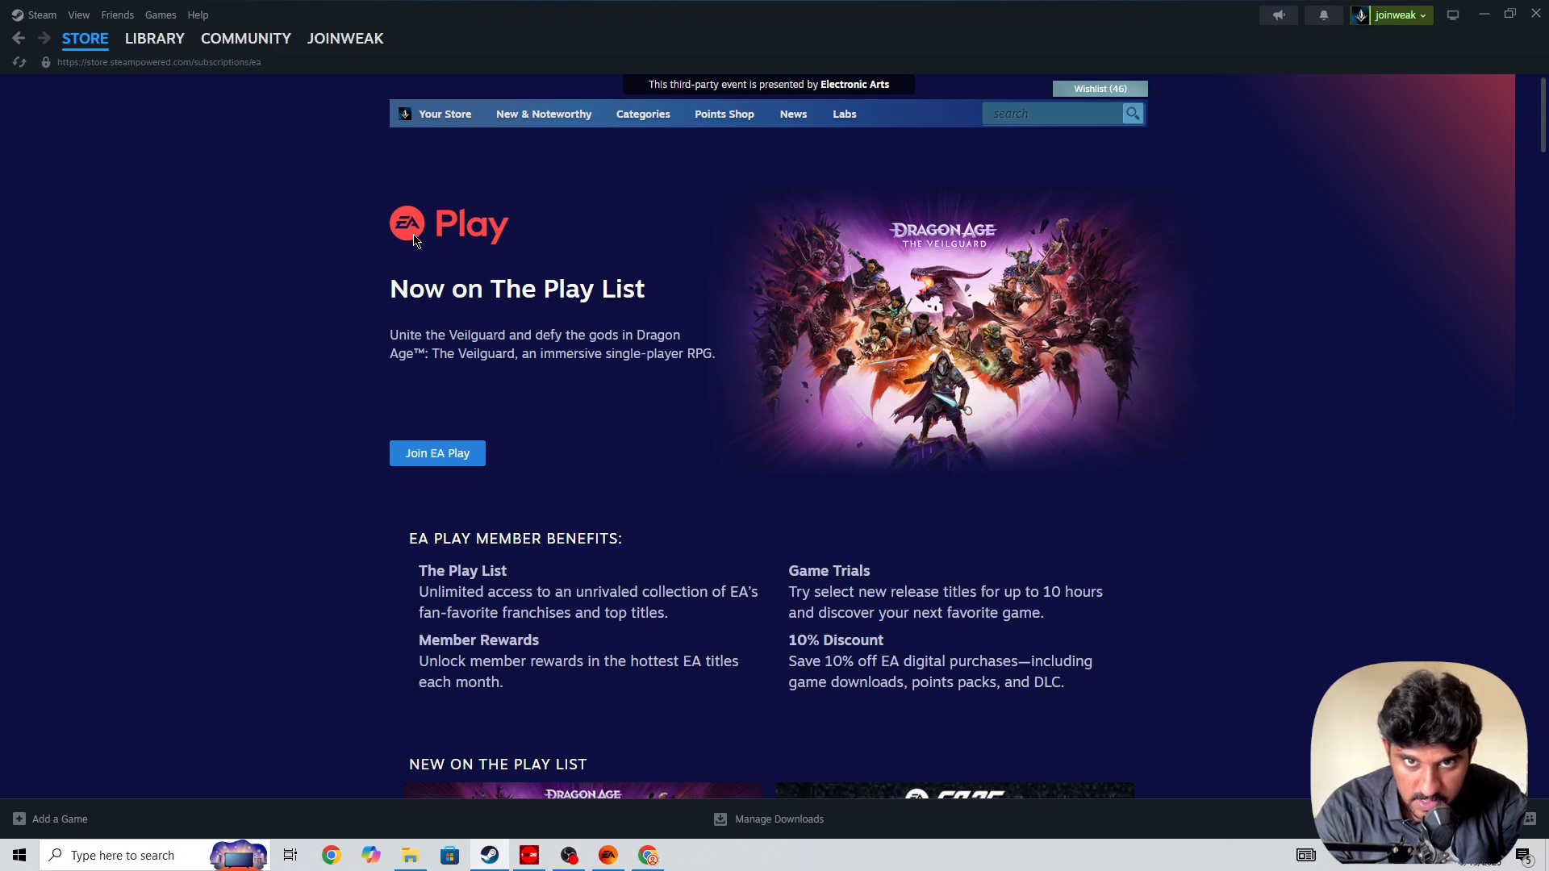
pyautogui.moveTo(454, 461)
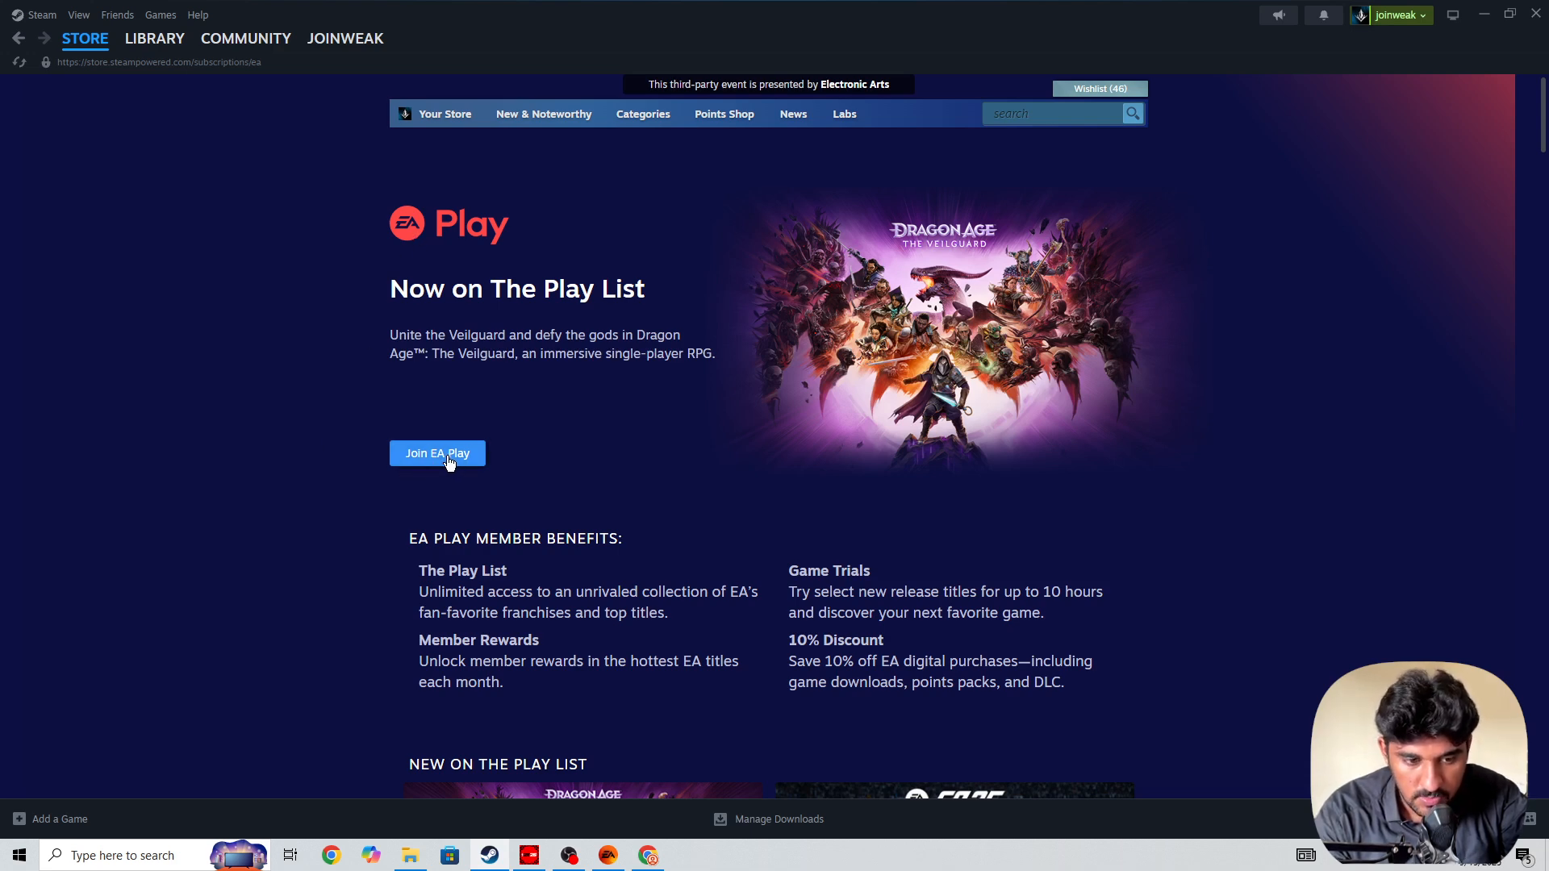
# Step: Go back from EA Play to the EA SPORTS FC 26 store page
pyautogui.click(18, 38)
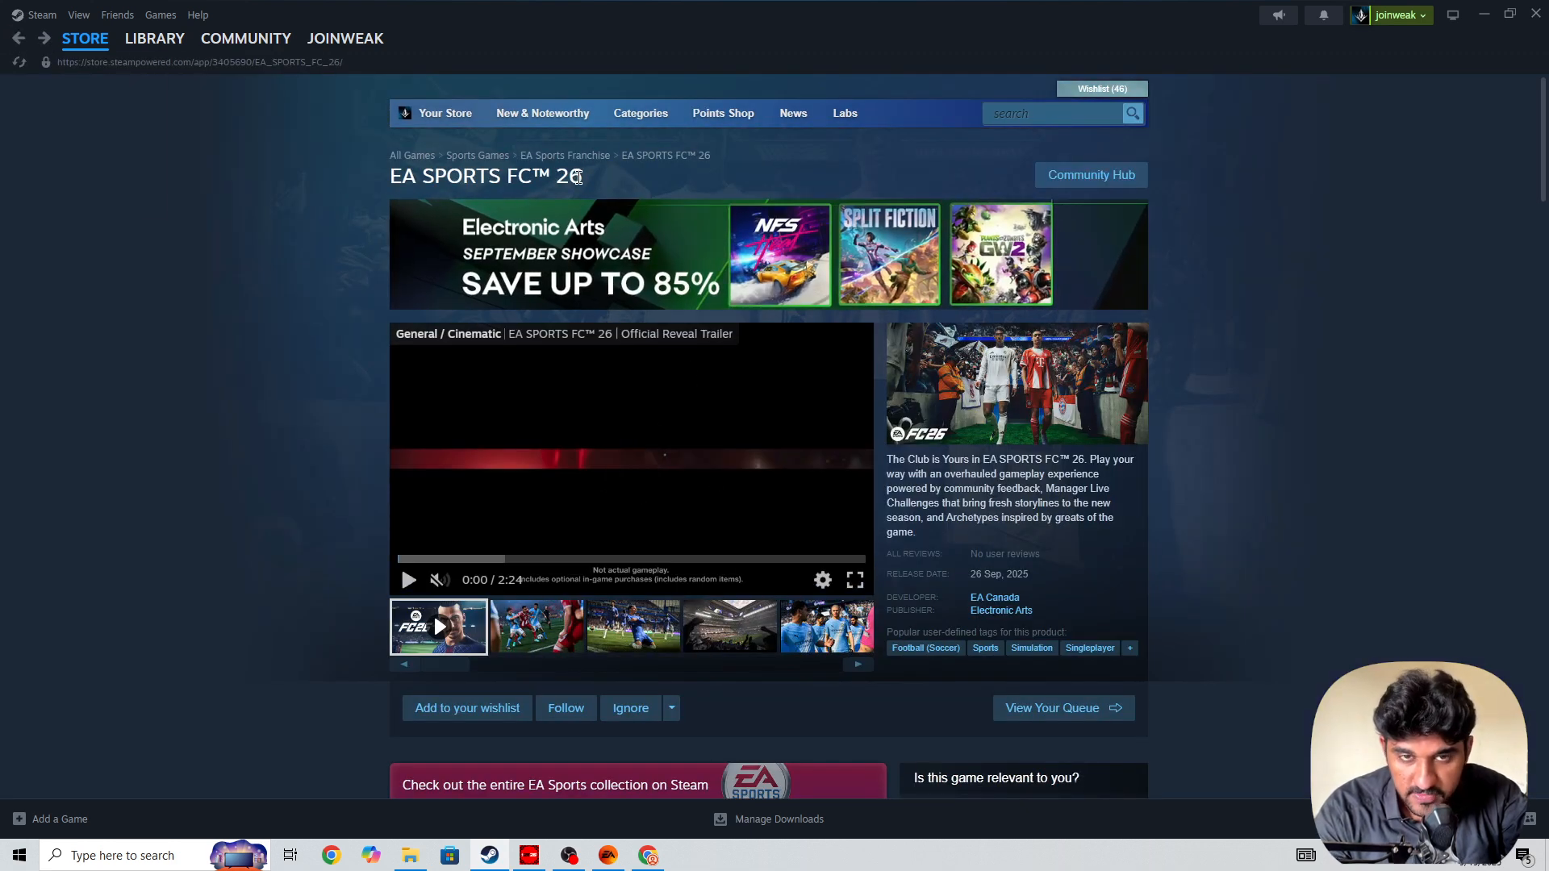
pyautogui.moveTo(759, 397)
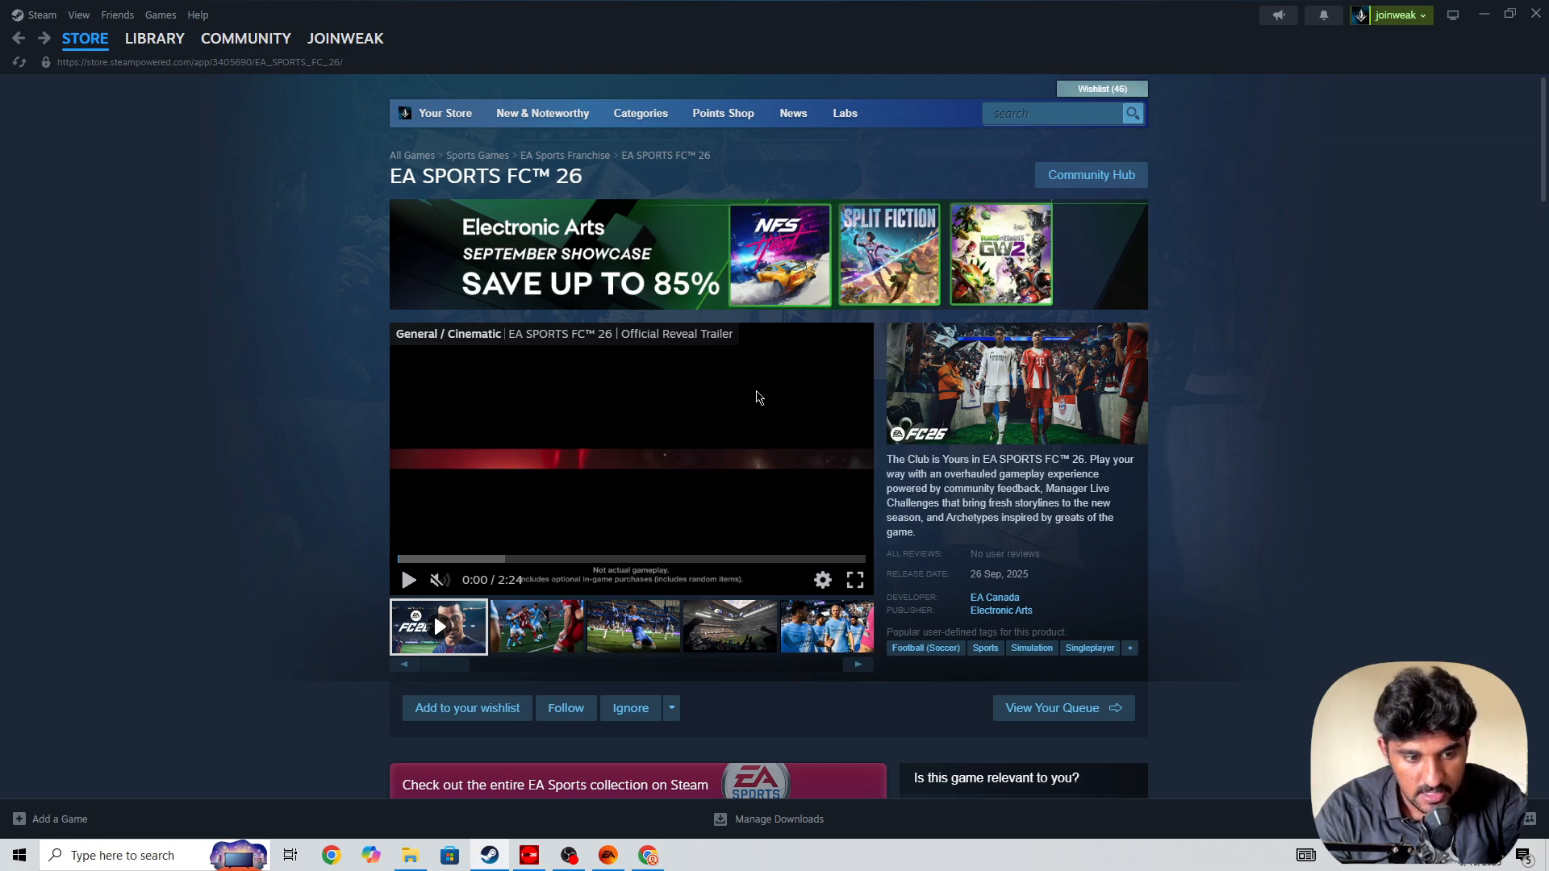
pyautogui.scroll(-3)
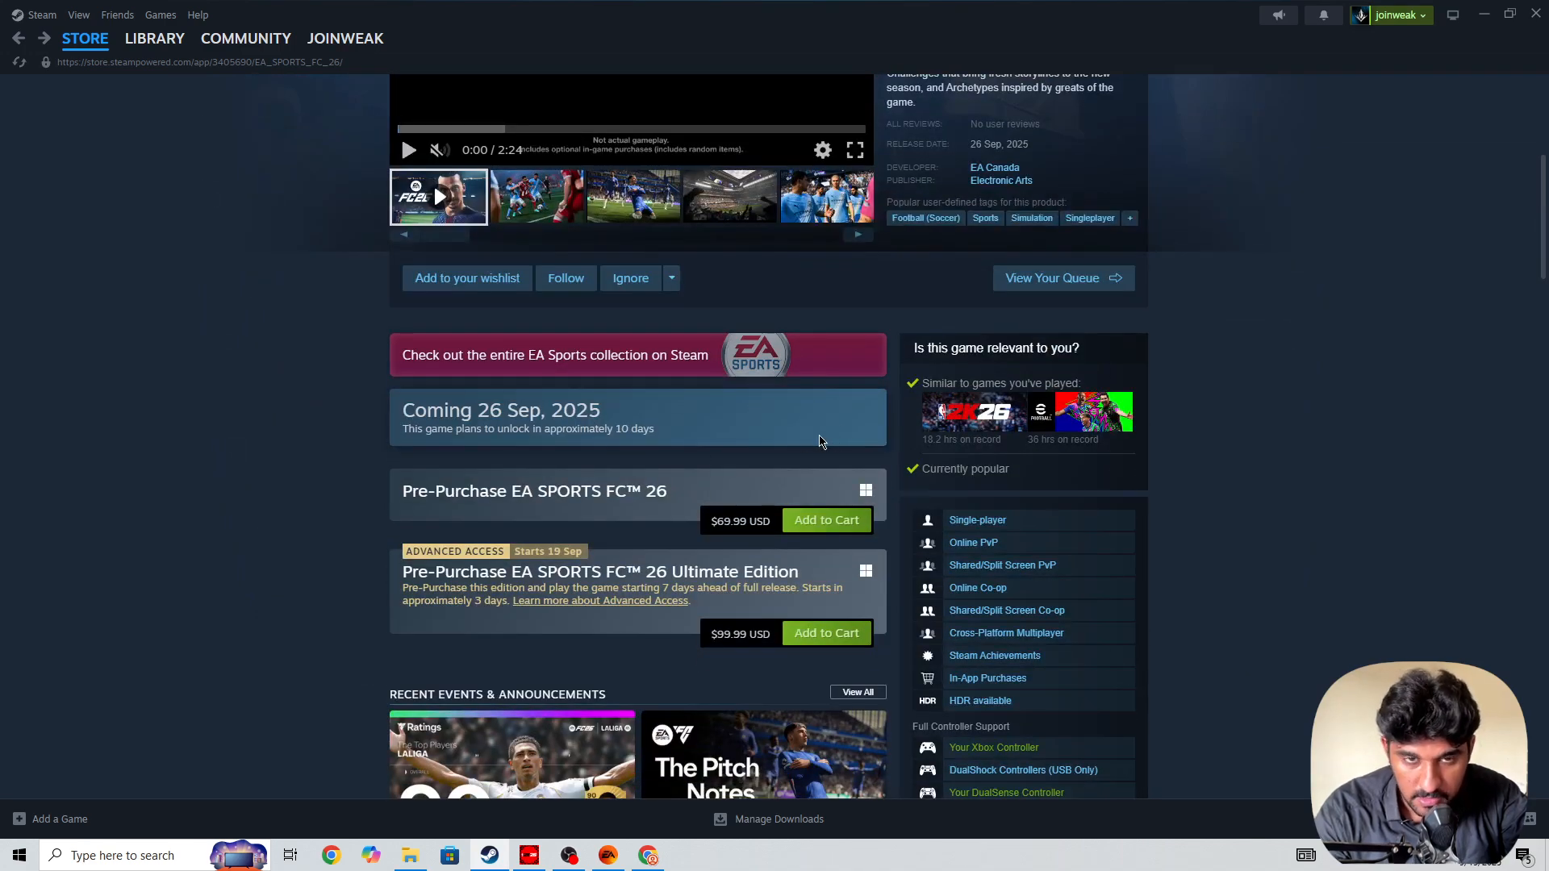
pyautogui.moveTo(966, 388)
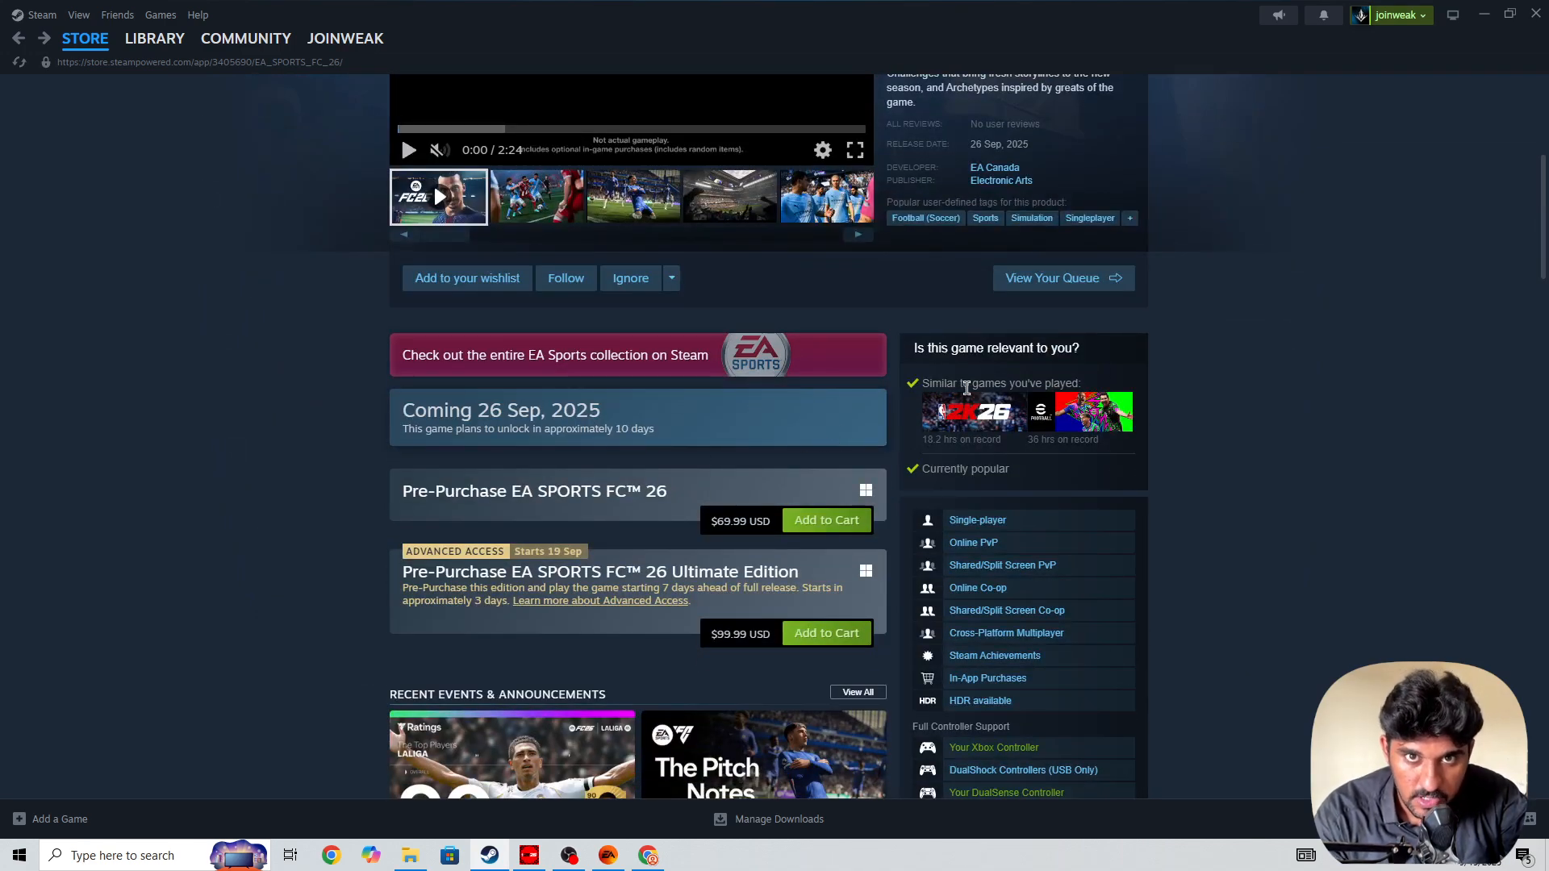
pyautogui.scroll(3)
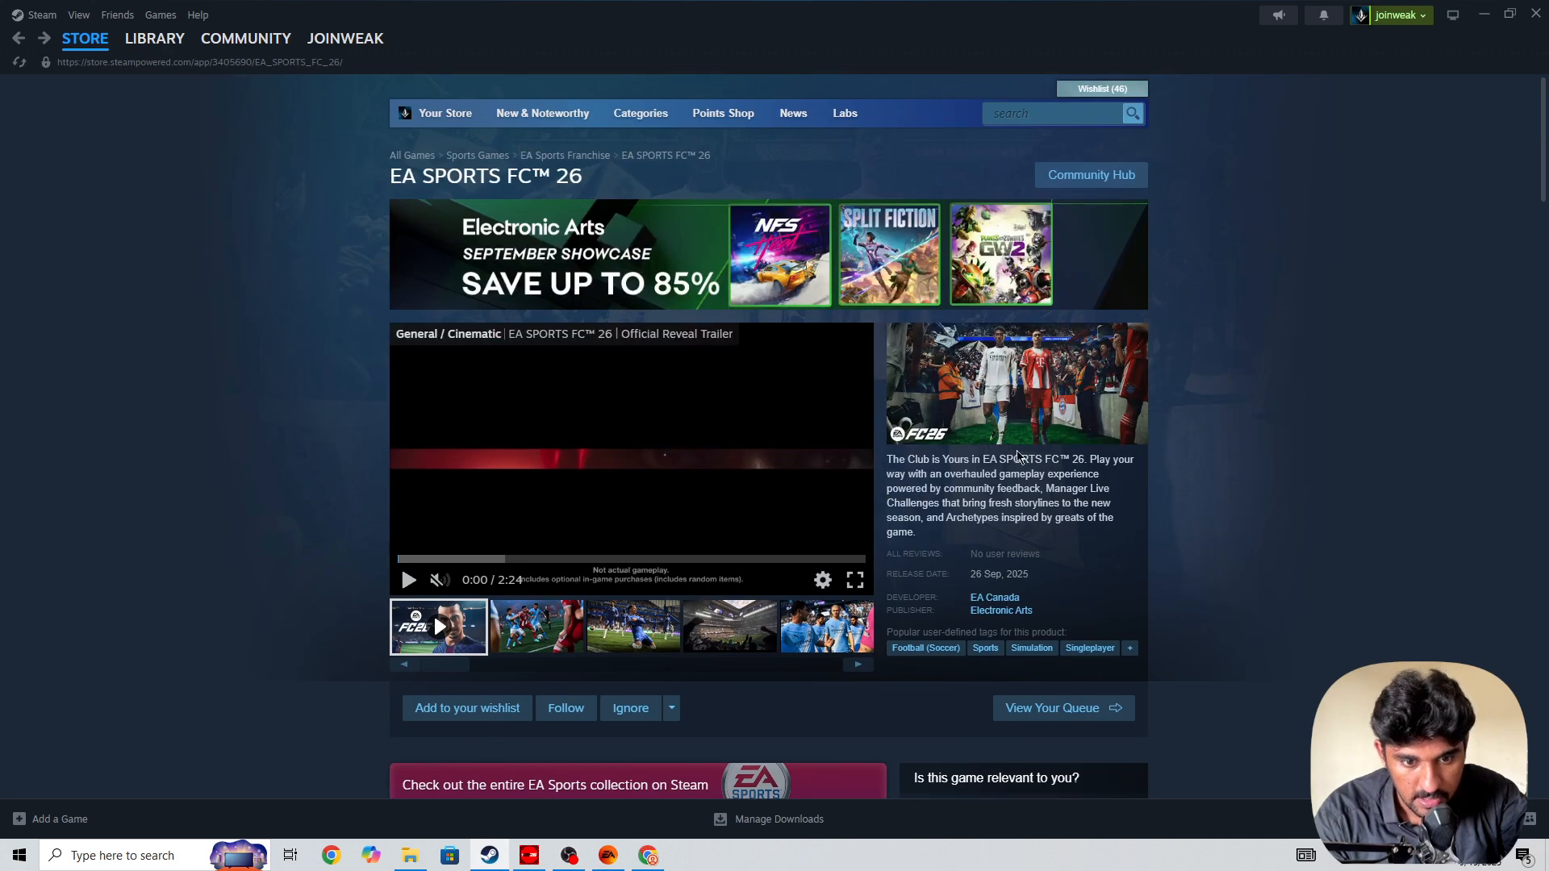
pyautogui.moveTo(969, 571)
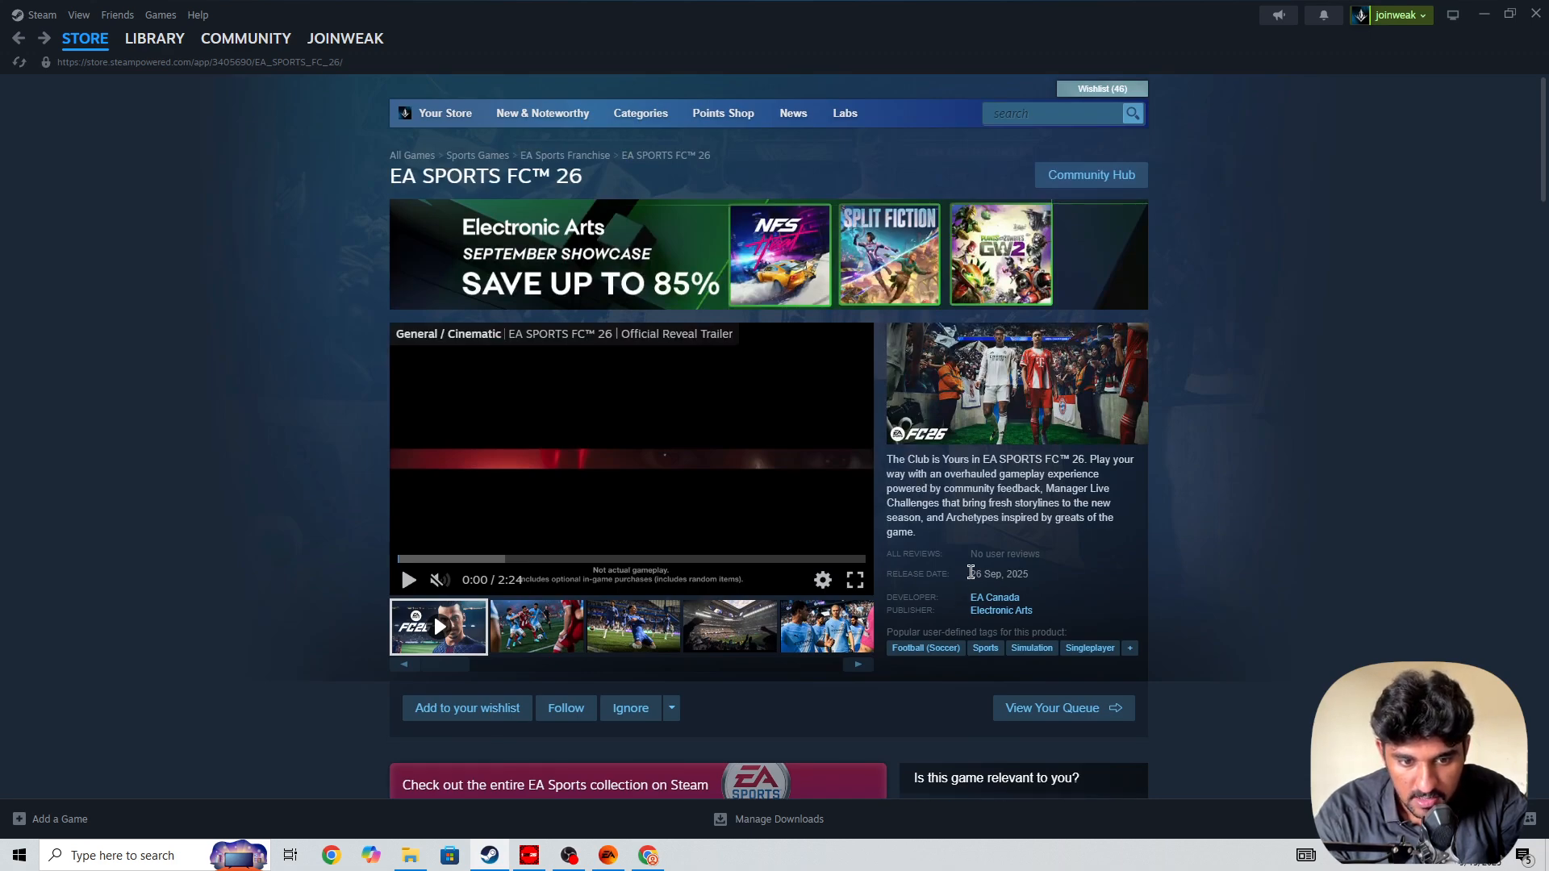